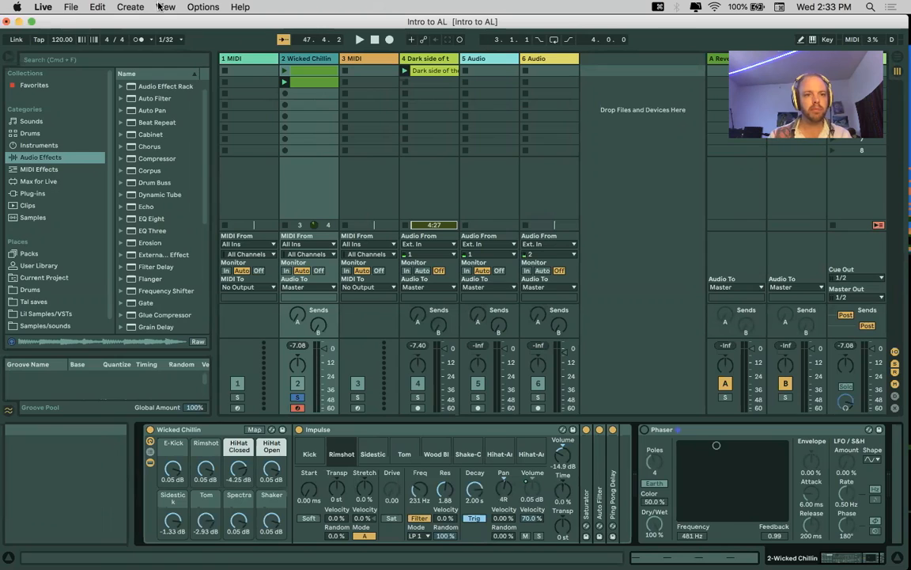
Open the File menu, close it, and reopen it to reach Save Live Set As.
{"action": "left_click", "coordinate": [71, 6]}
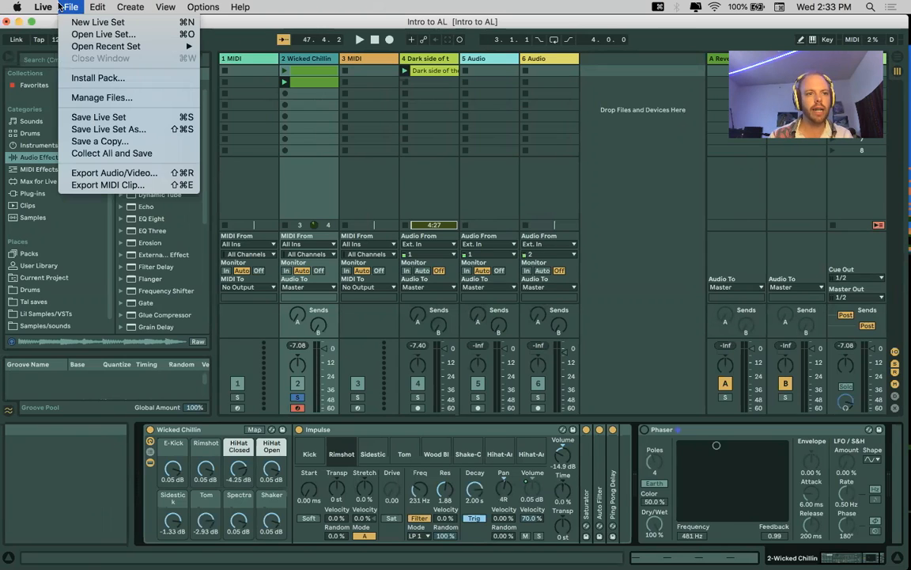
{"action": "mouse_move", "coordinate": [105, 45]}
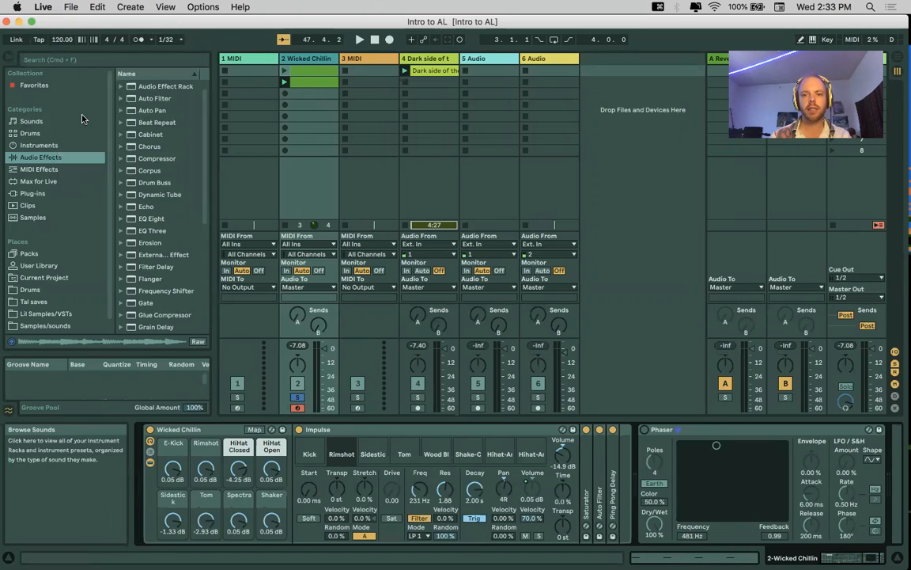
{"action": "left_click", "coordinate": [71, 6]}
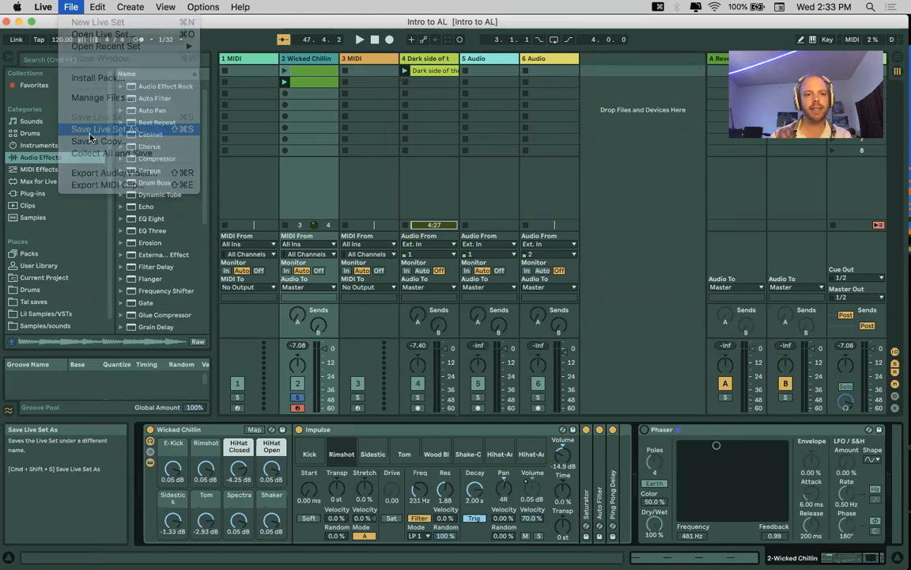
Try saving as 'Intro to AL', decline overwriting Intro to AL.als, then view recent sets.
{"action": "left_click", "coordinate": [105, 129]}
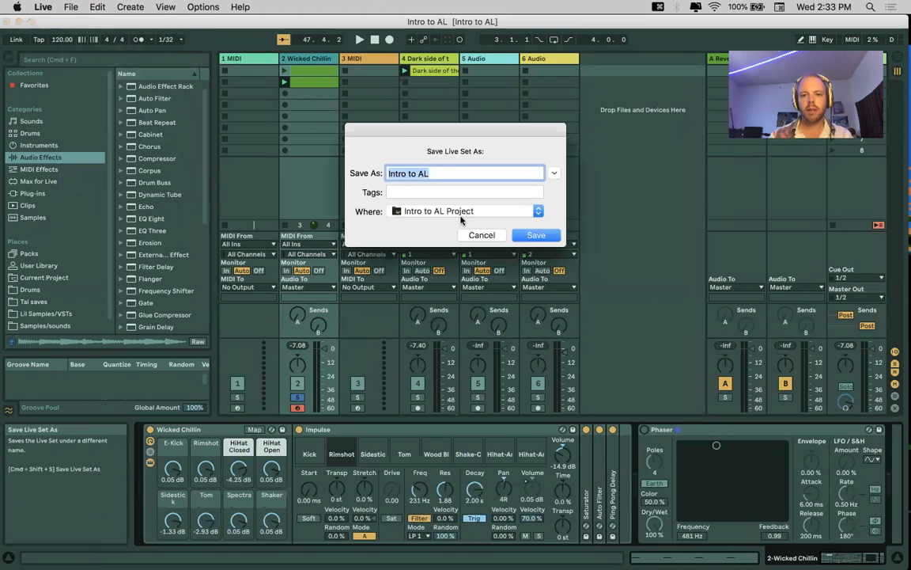
{"action": "left_click", "coordinate": [538, 211]}
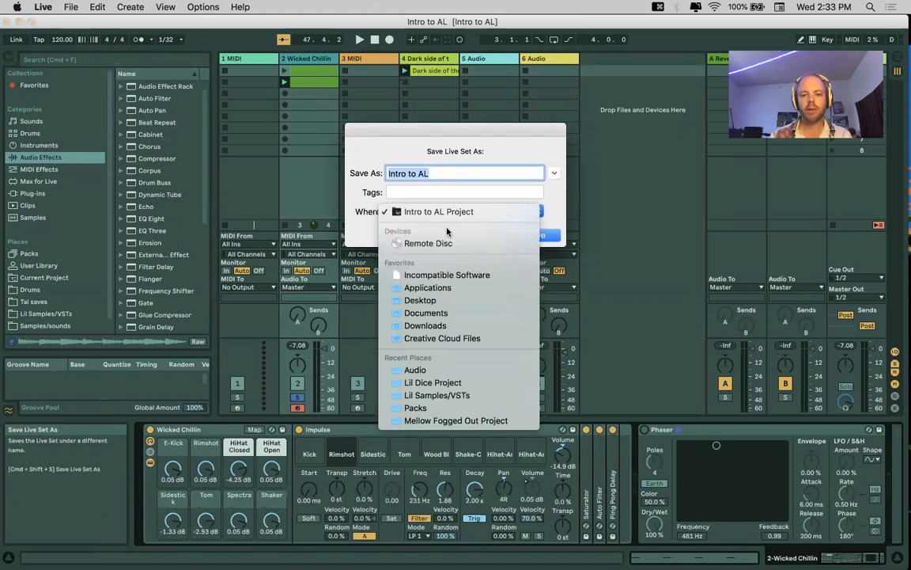
{"action": "mouse_move", "coordinate": [456, 189]}
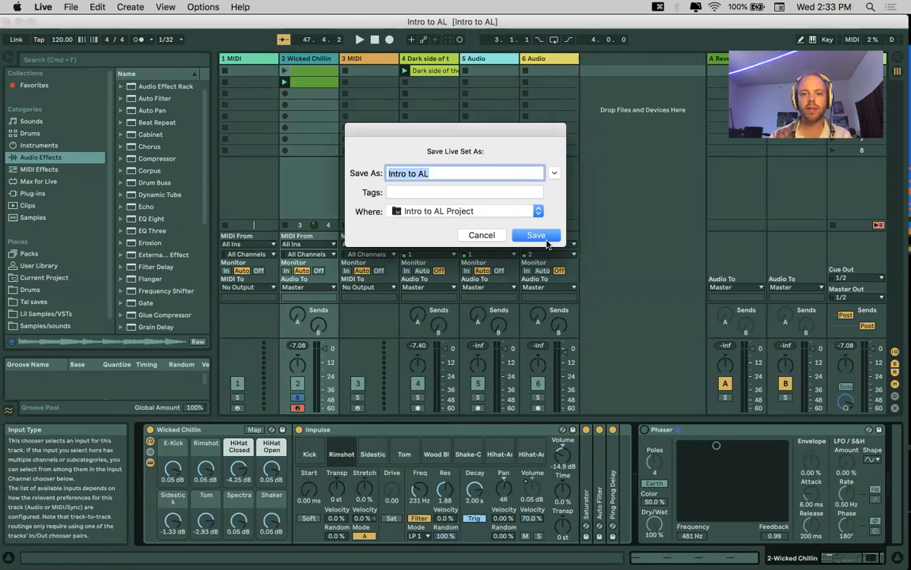
{"action": "left_click", "coordinate": [536, 235]}
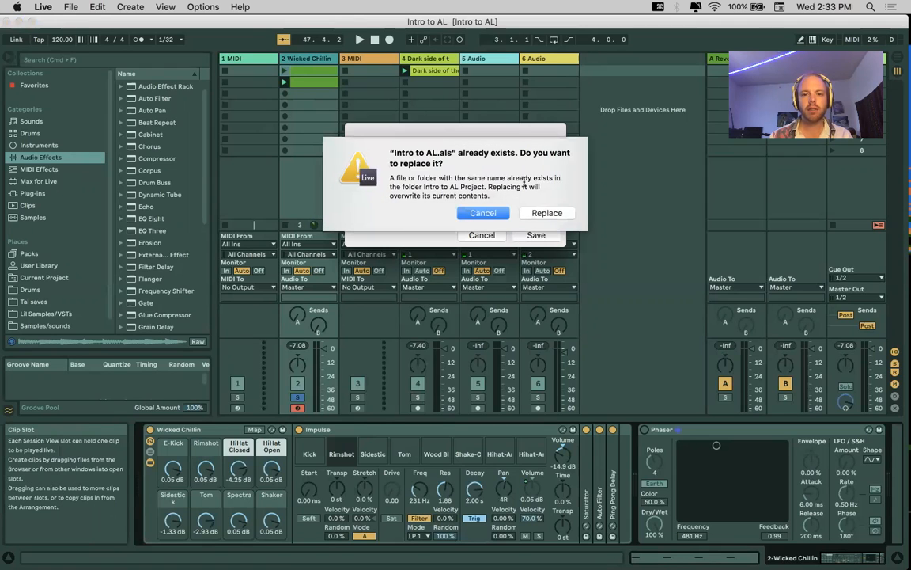
{"action": "left_click", "coordinate": [483, 213]}
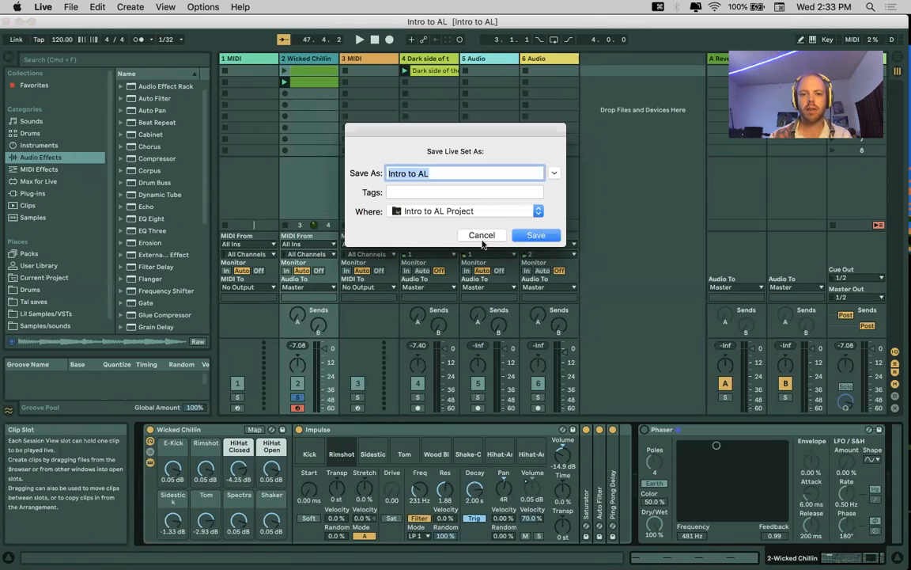
{"action": "left_click", "coordinate": [71, 6]}
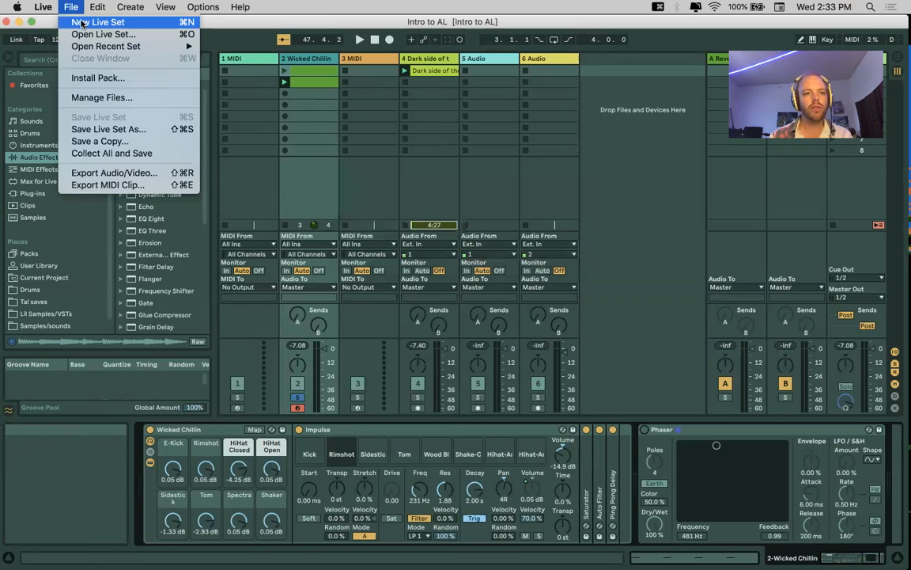
{"action": "left_click", "coordinate": [105, 46]}
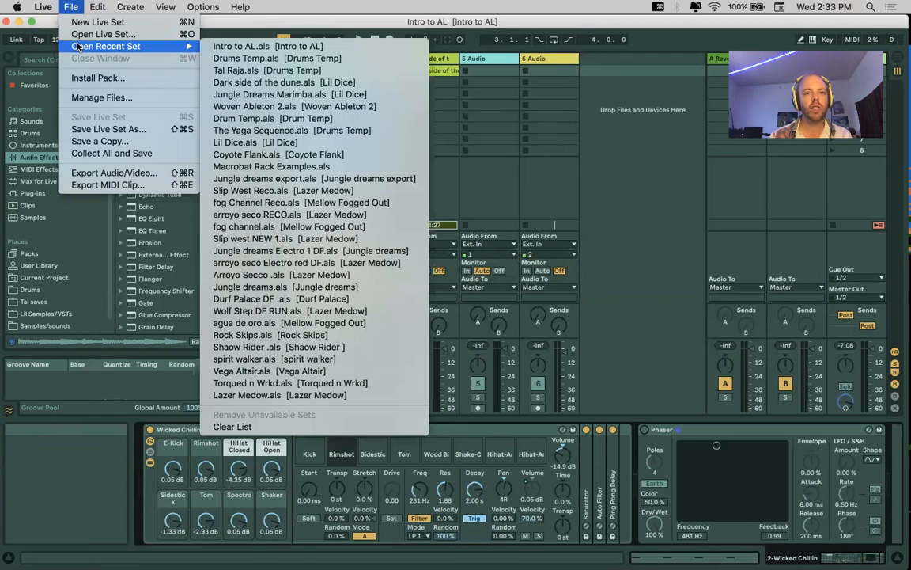
{"action": "mouse_move", "coordinate": [241, 45]}
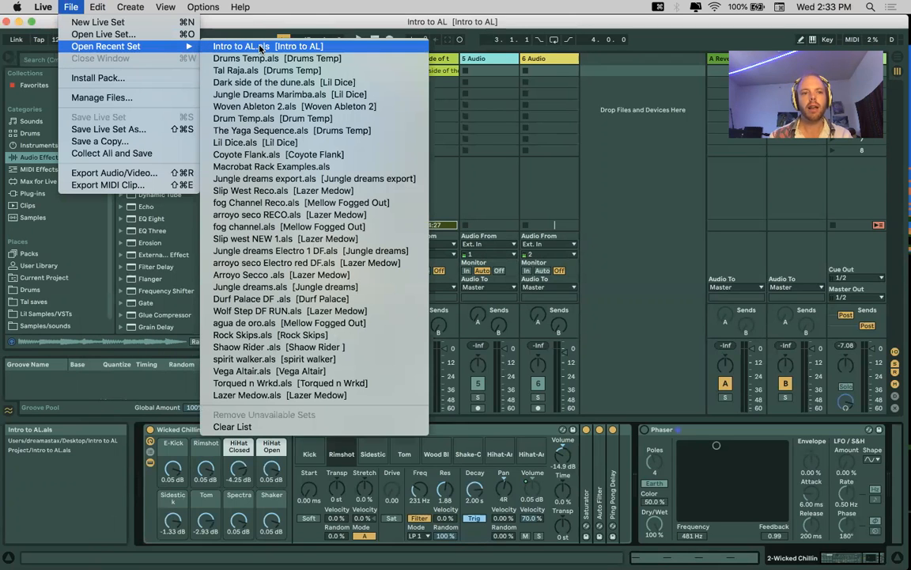